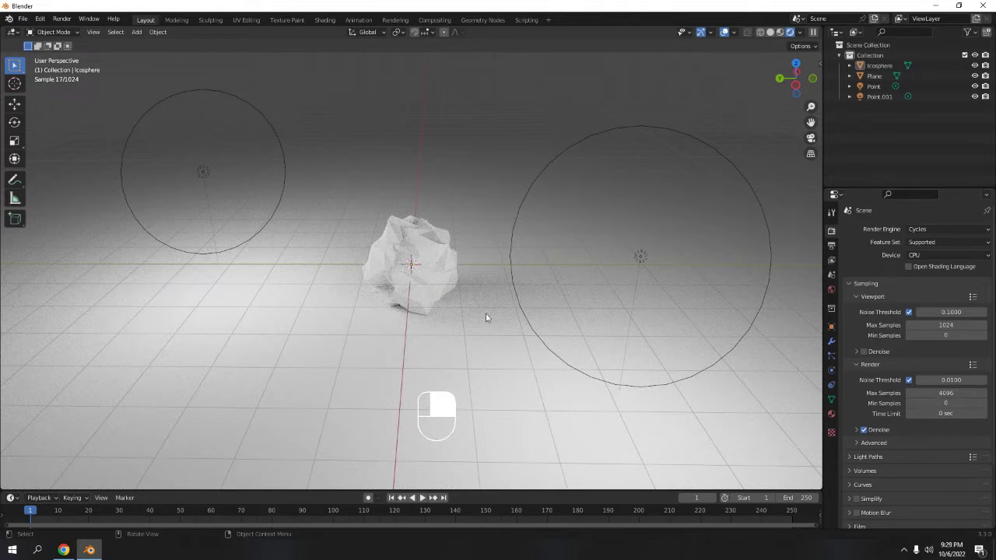
Start a new scene file and discard the current one without saving.
key(ctrl+n)
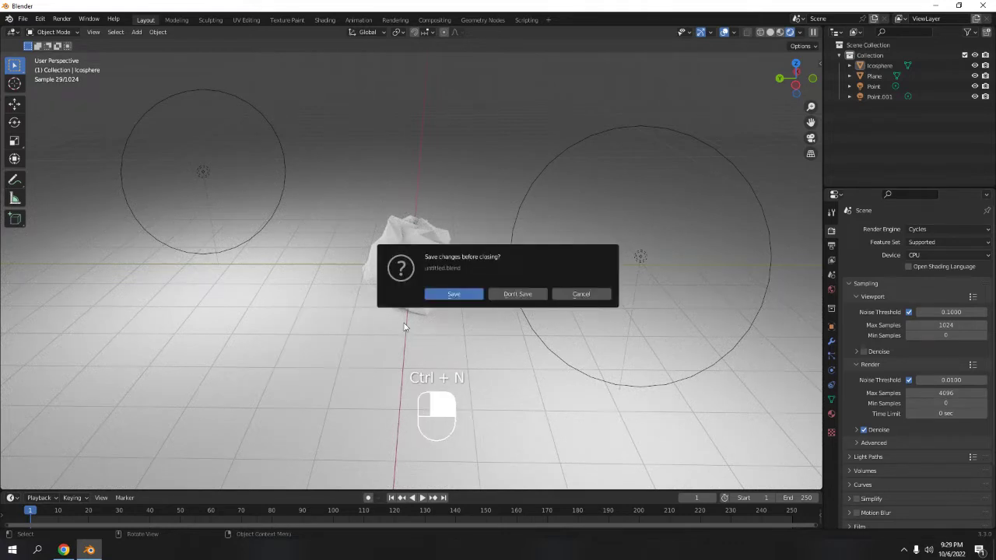
click(517, 293)
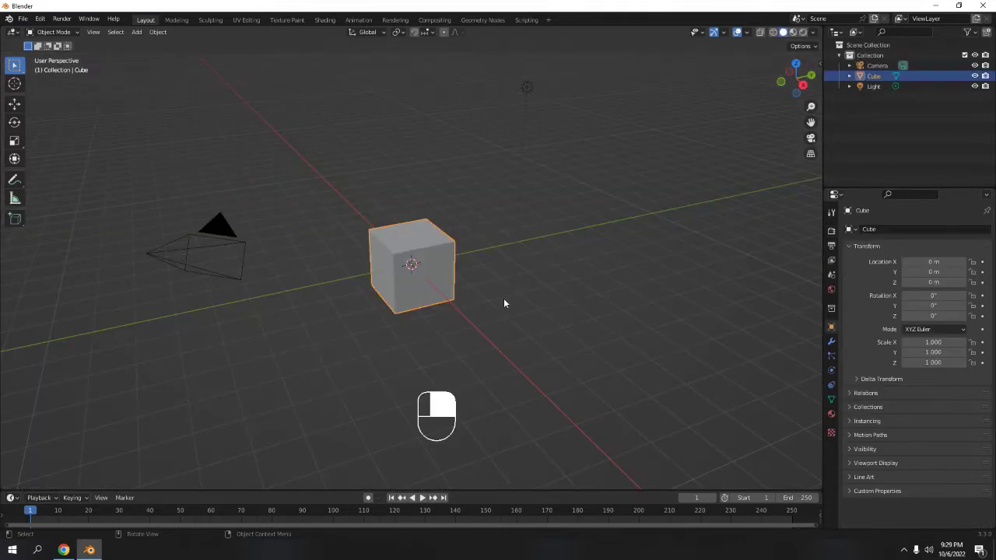
mouse_move(483, 312)
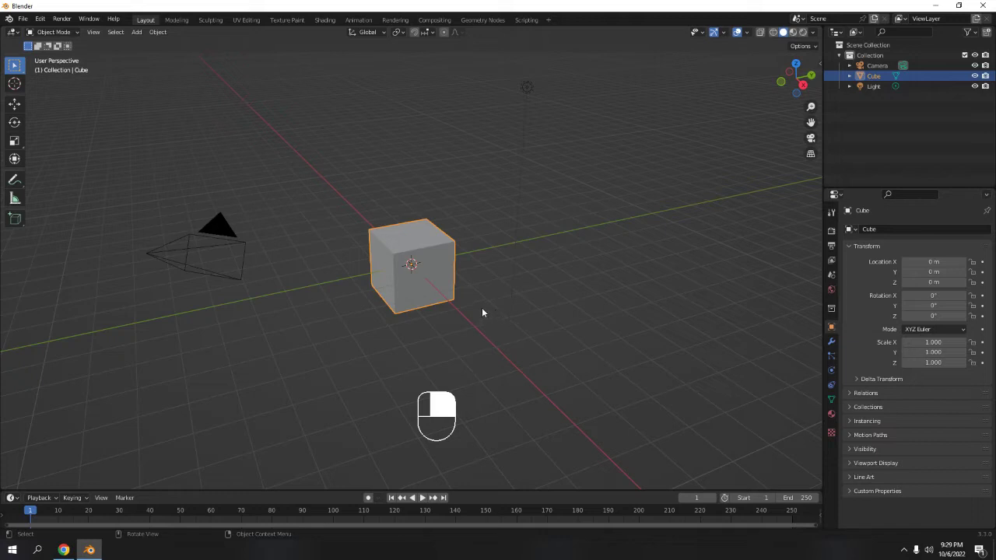
mouse_move(181, 127)
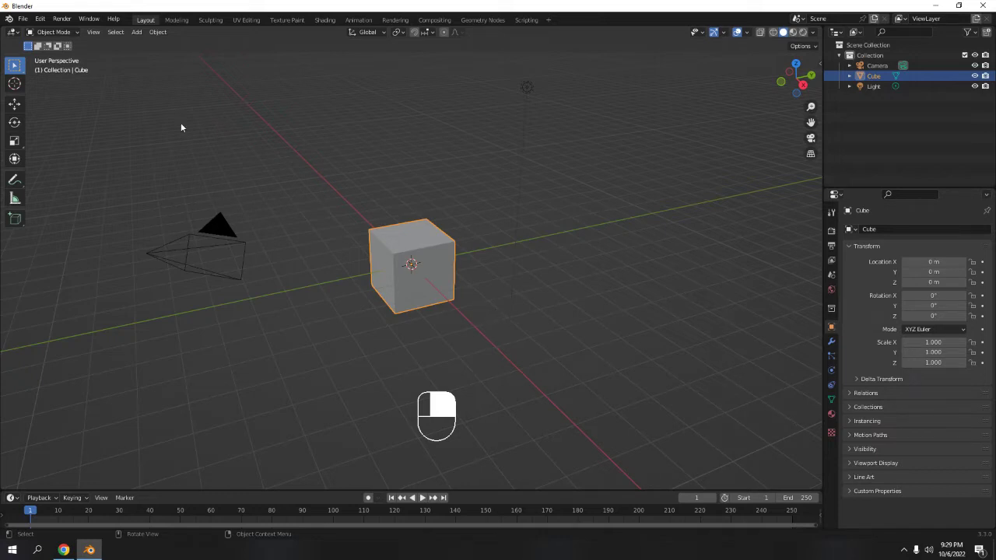
mouse_move(419, 200)
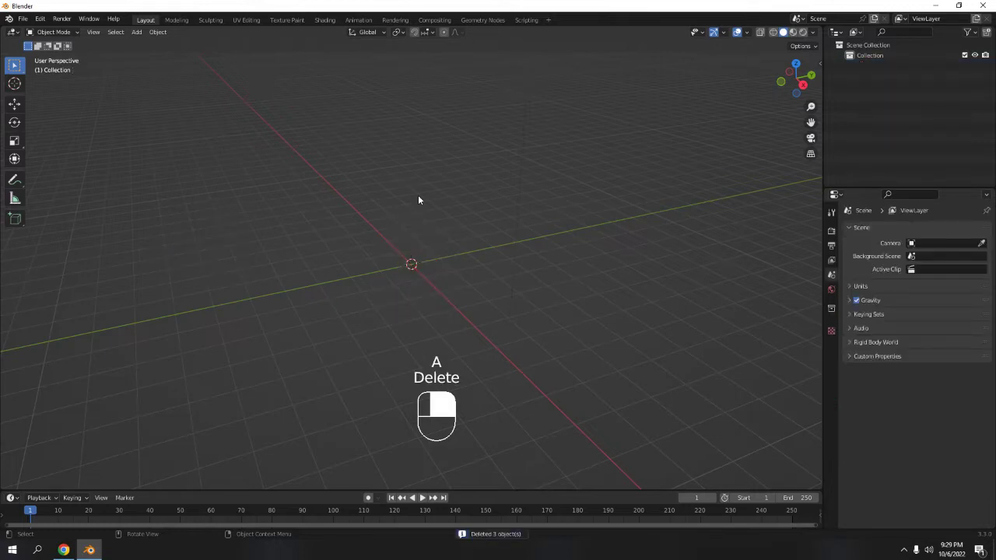
Add an Ico Sphere mesh from the Shift+A add menu.
key(shift+a)
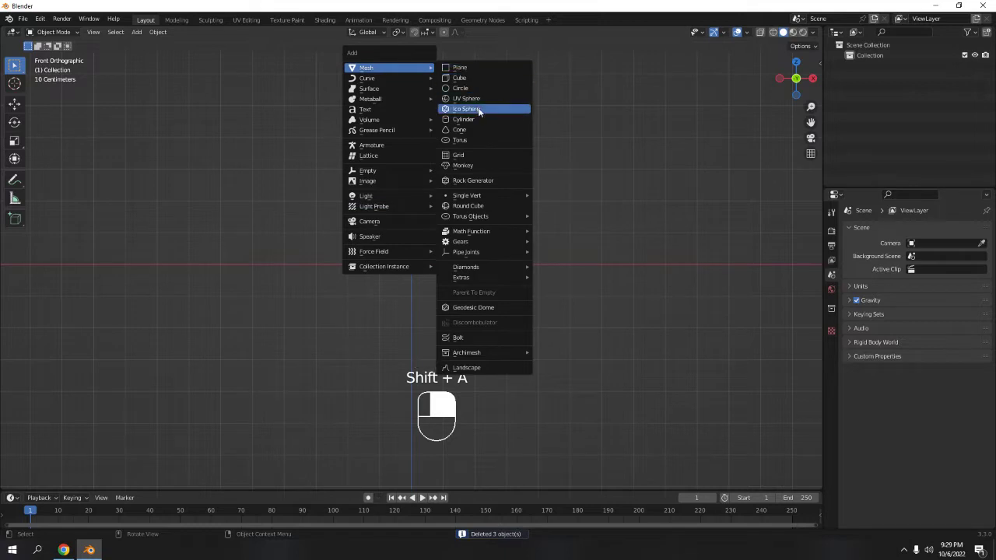
click(466, 108)
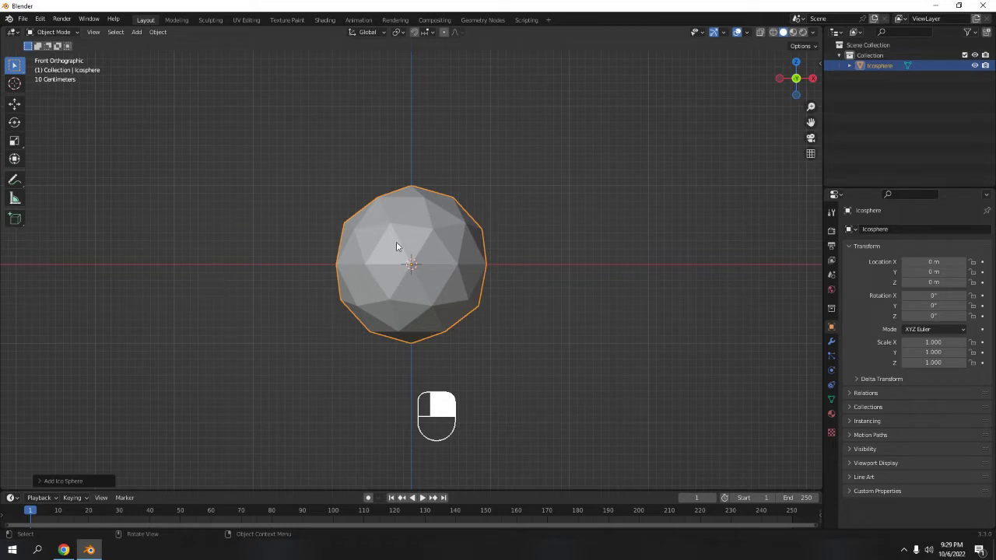
mouse_move(414, 316)
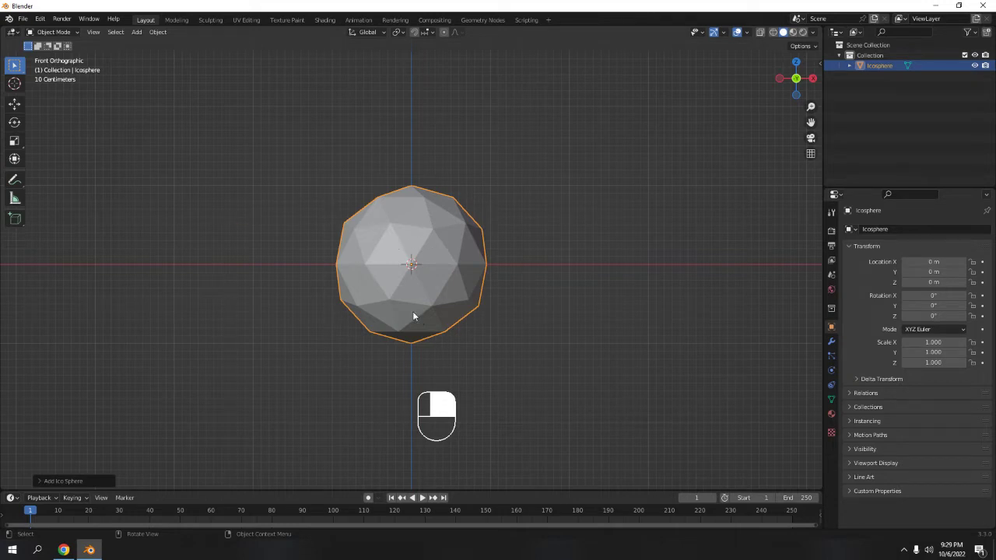
Subdivide the icosphere in Edit Mode with a Fractal value of about 6.47.
key(Tab)
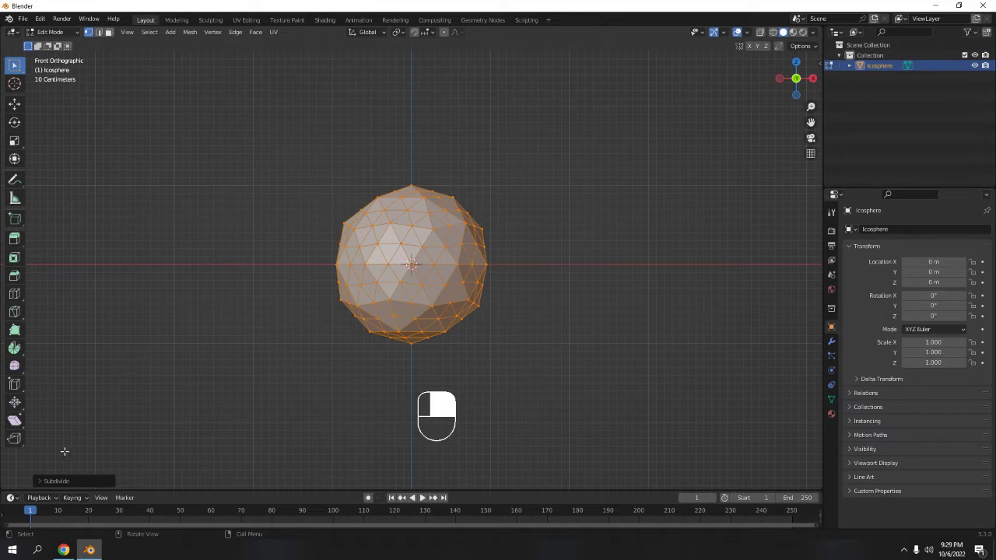
click(56, 480)
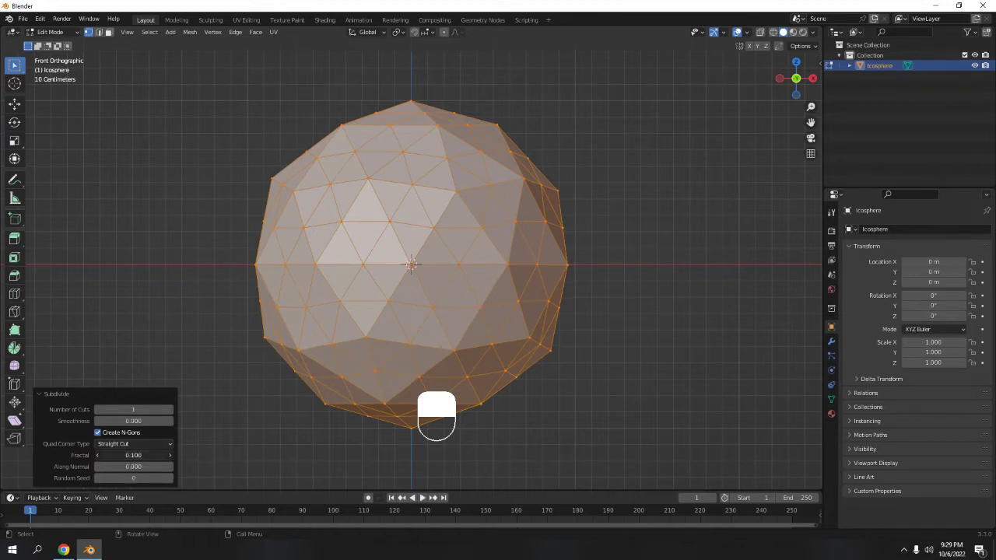
click(133, 455)
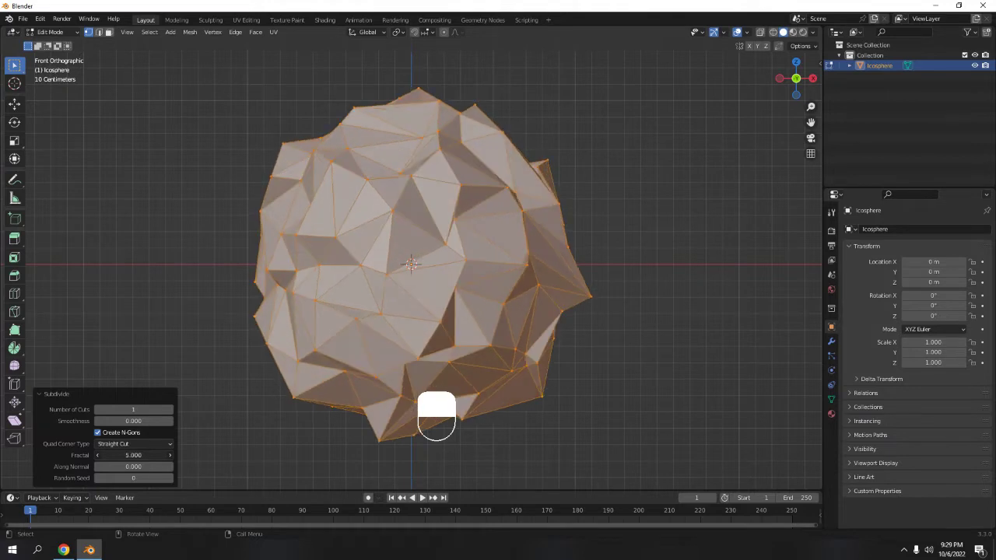
drag(133, 455, 194, 455)
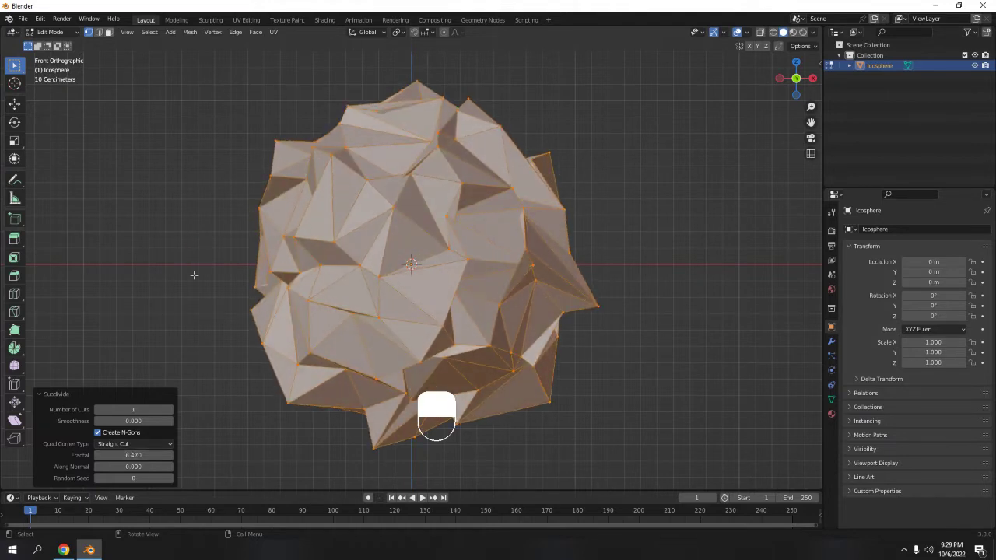
click(133, 466)
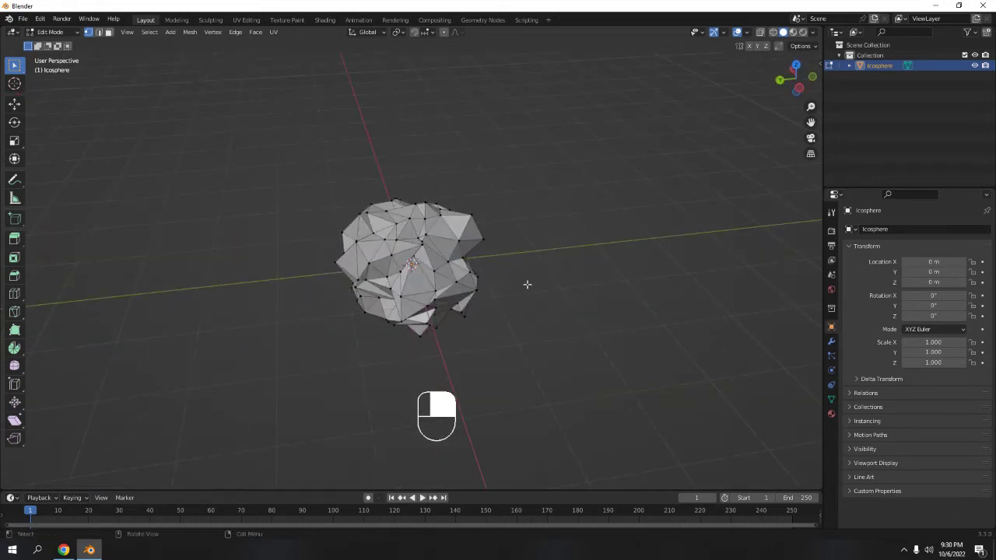
Select all vertices, orbit around the crumpled ball, and return to Object Mode.
key(a)
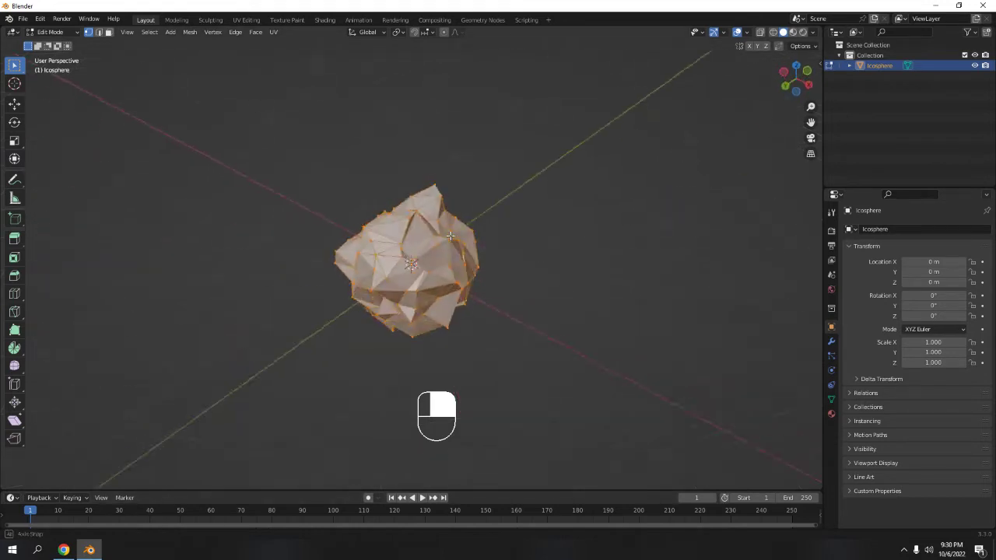
drag(449, 236, 542, 257)
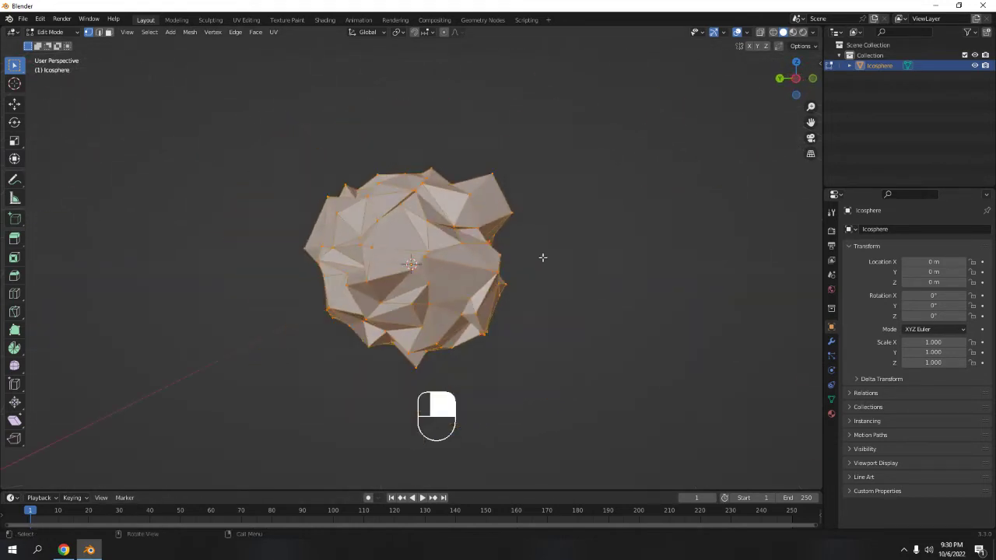
key(Tab)
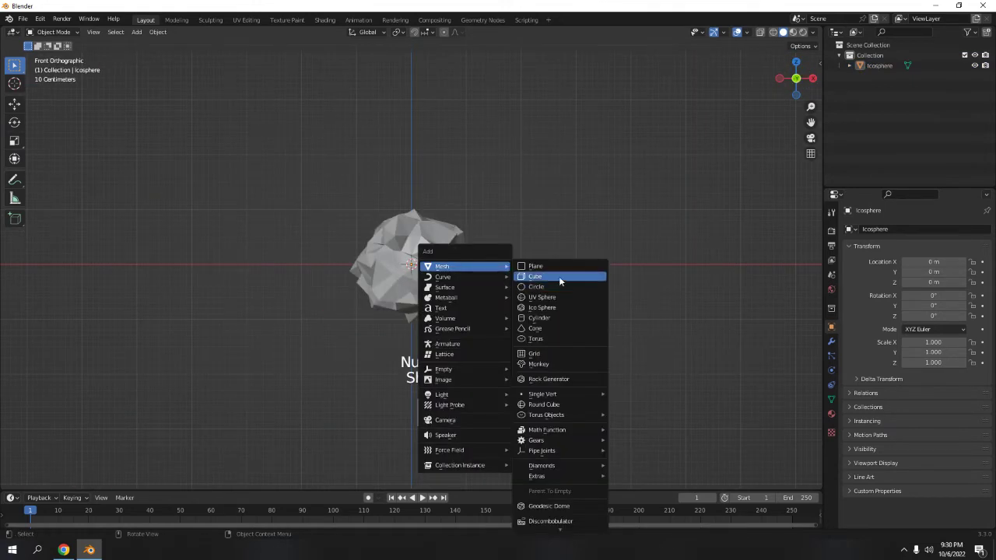
Add a floor plane beneath the ball, then switch to the Shading workspace.
click(535, 266)
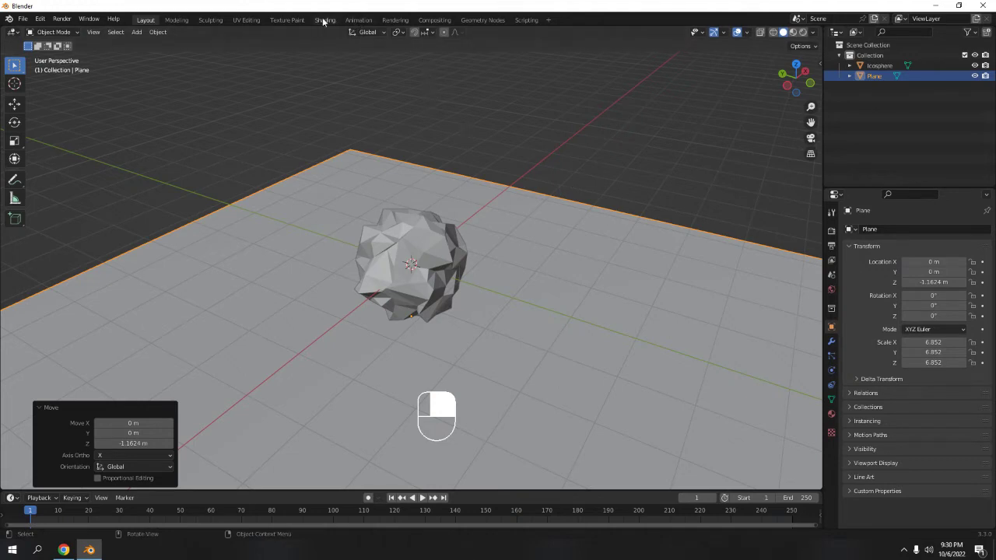
click(324, 20)
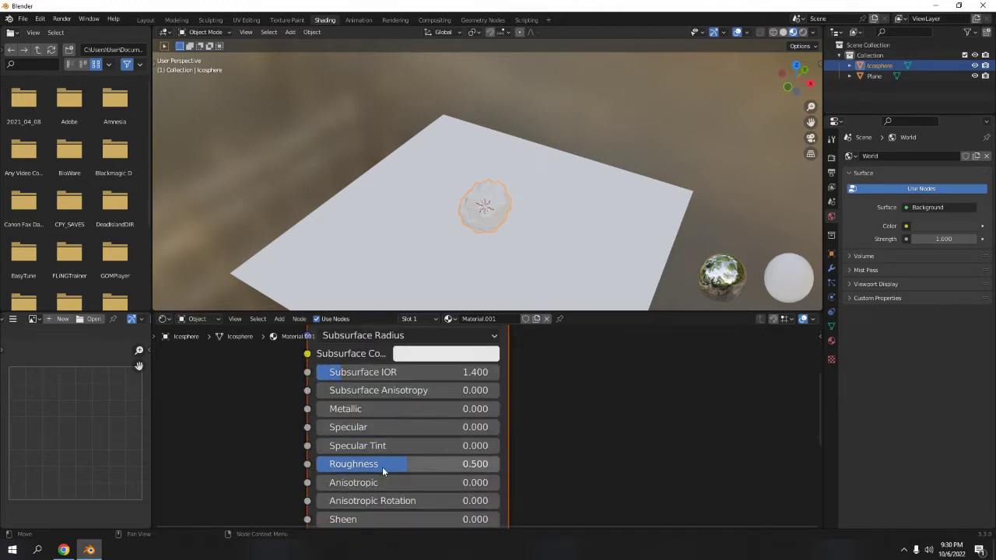
Raise the ball material's Principled BSDF Roughness to 1.000 and return to Layout.
drag(362, 464, 467, 463)
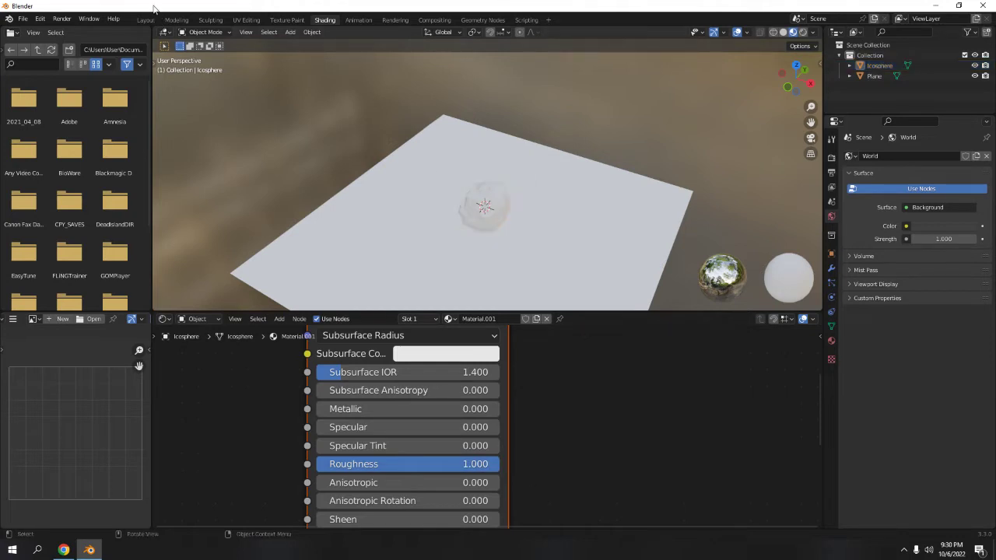
mouse_move(416, 156)
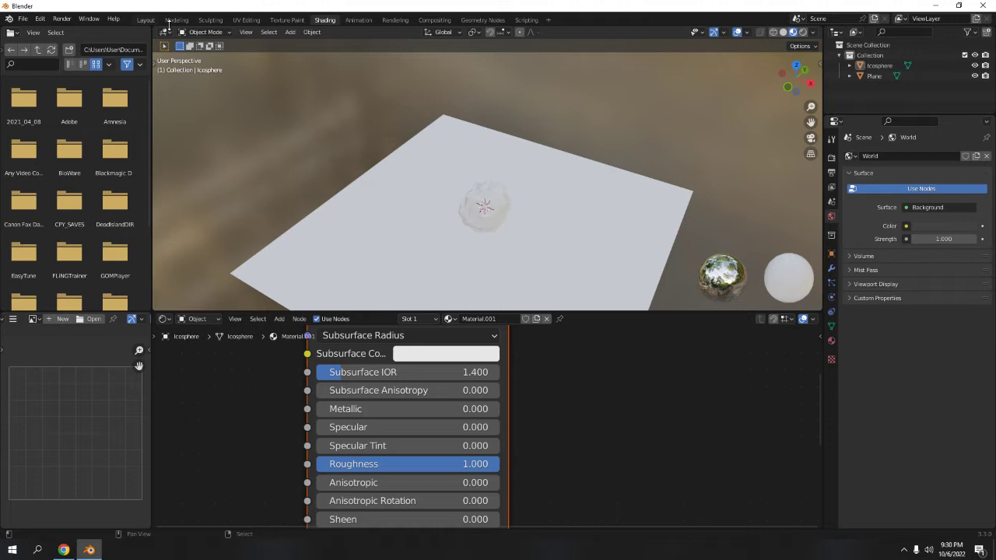
click(145, 19)
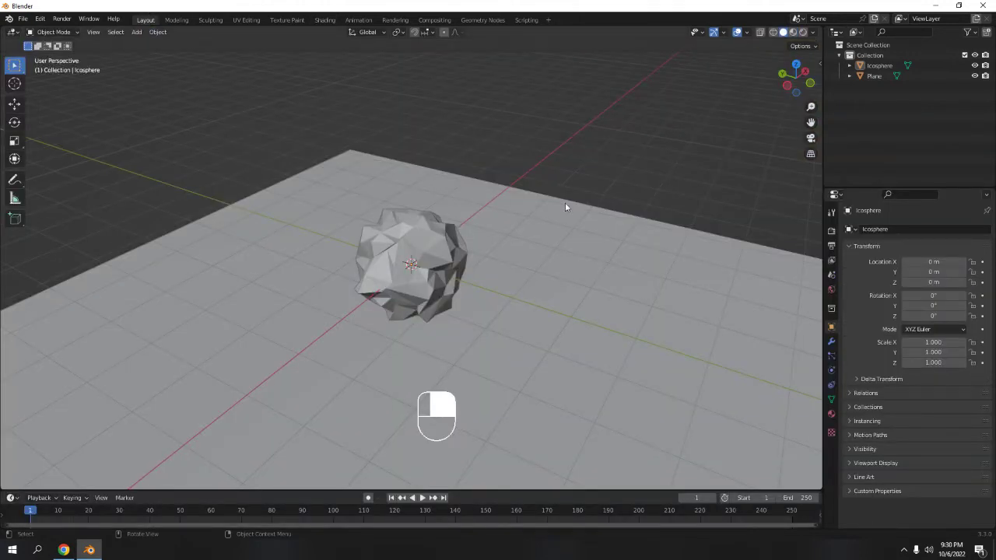
Add a point light above the ball with 500 W power.
key(shift+a)
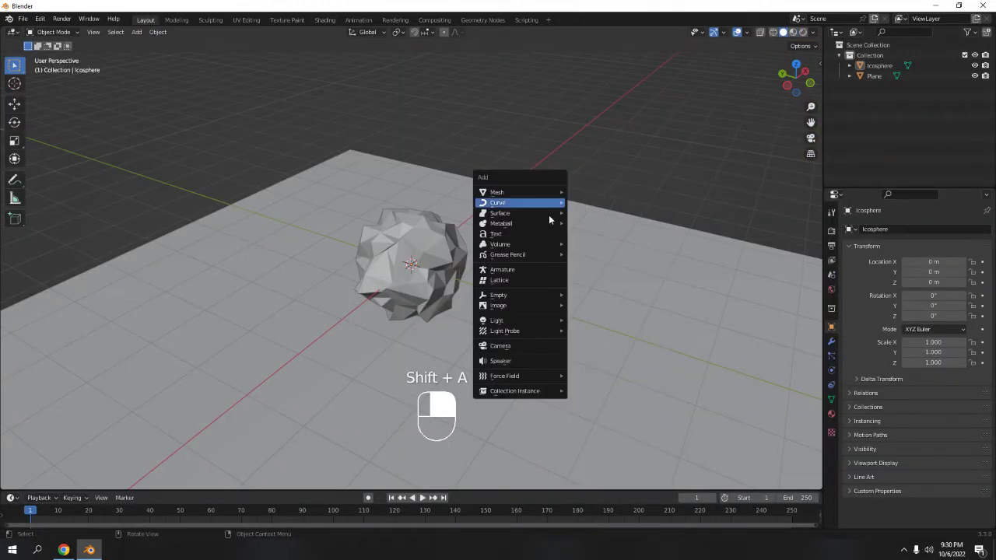
mouse_move(497, 320)
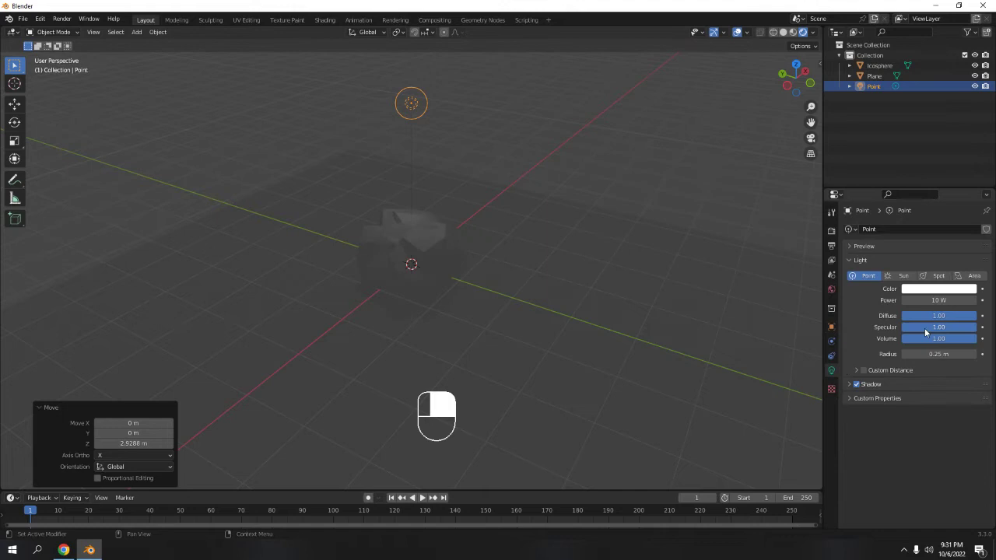
click(937, 300)
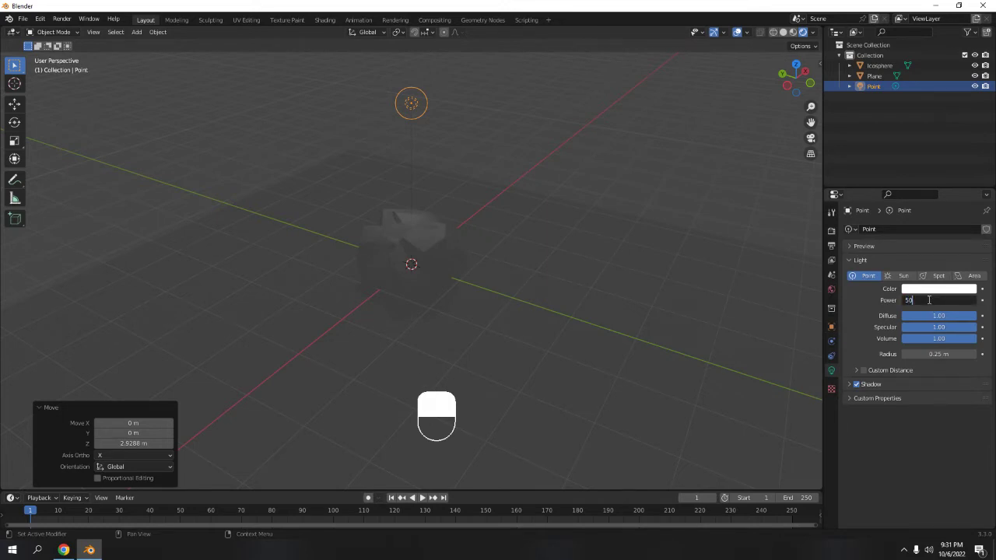
text(500 W)
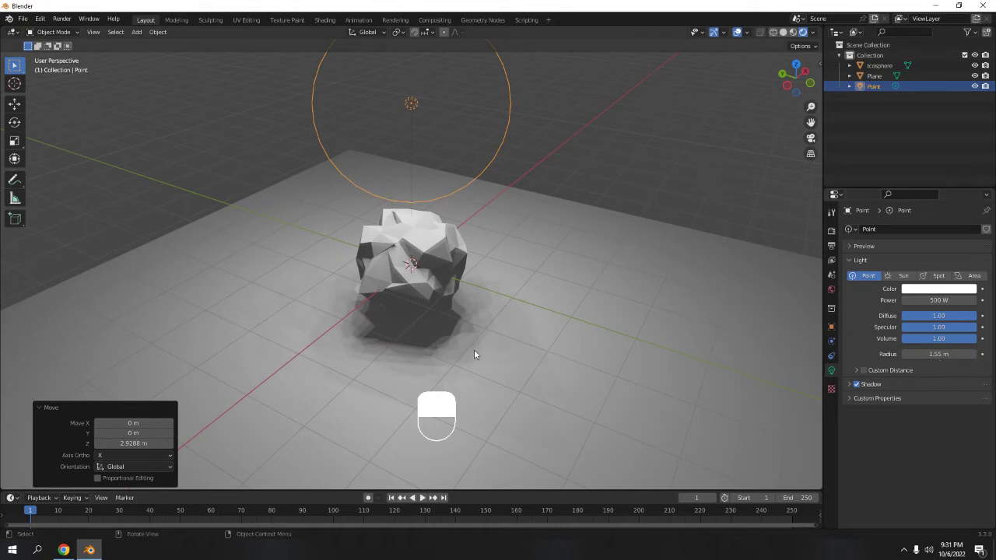
key(g)
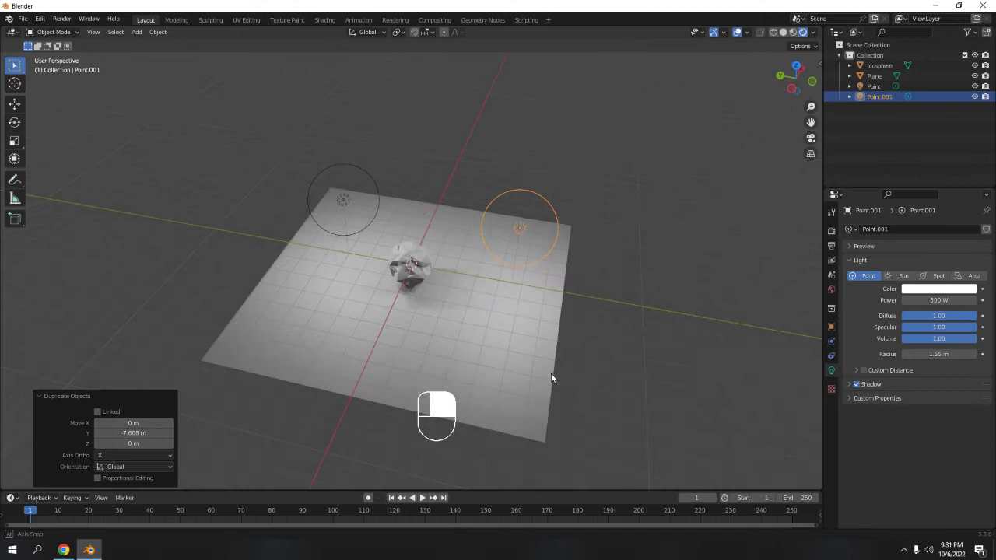
Duplicate the point light for a third light and orbit to view the ball.
key(shift+d)
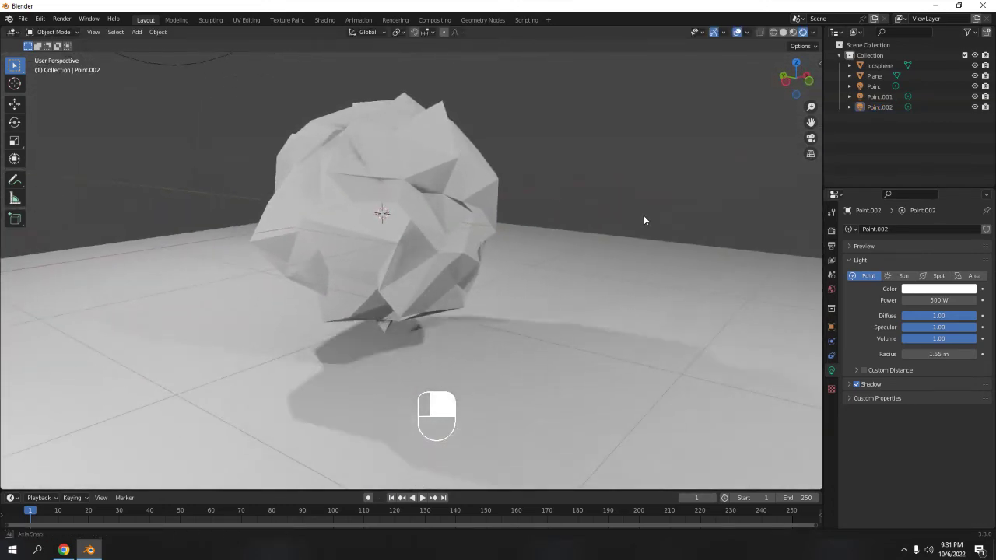
drag(644, 220, 541, 243)
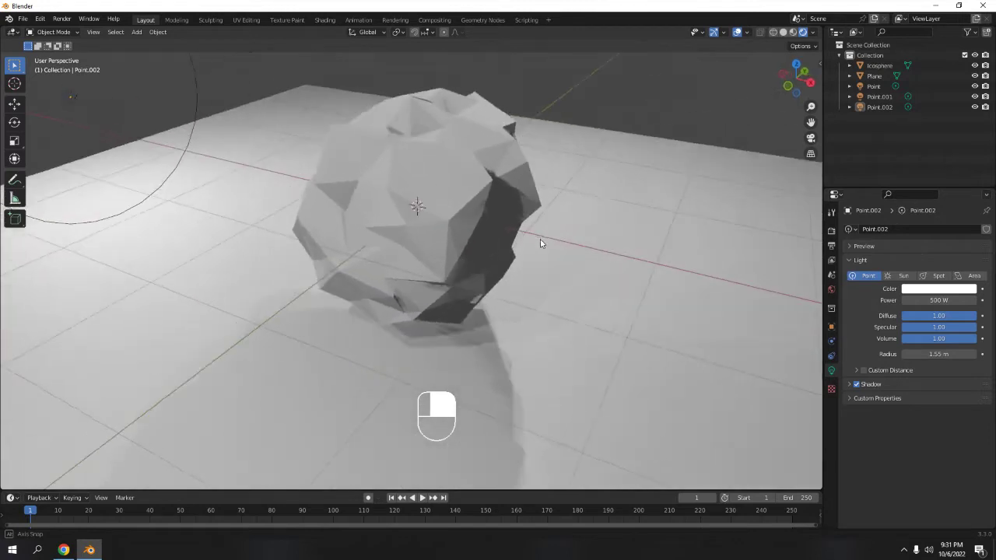